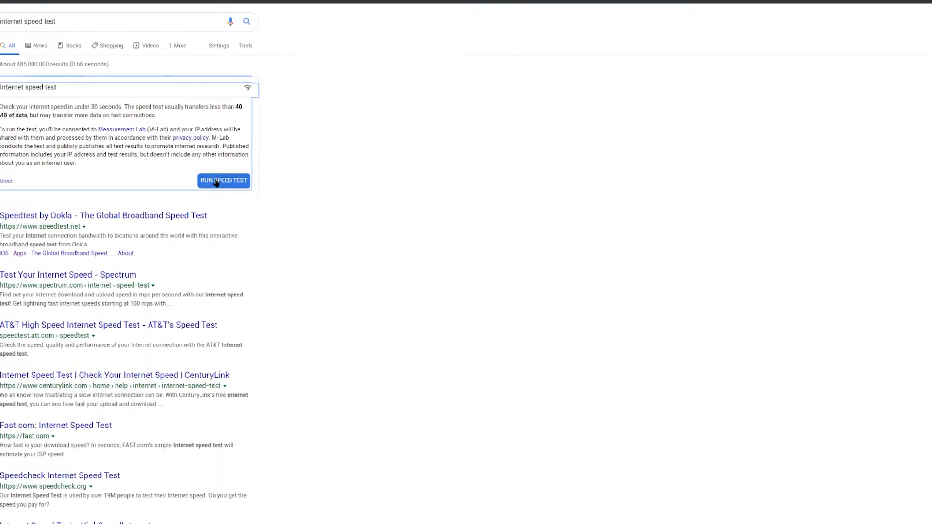
Run the Google speed test for a 9.74 Mbps down / 22.6 Mbps up baseline
click(223, 180)
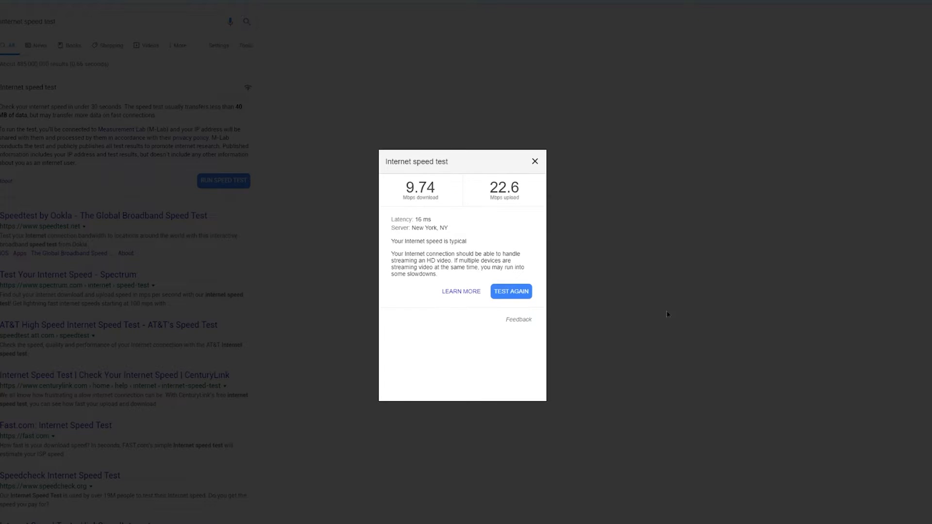
mouse_move(616, 318)
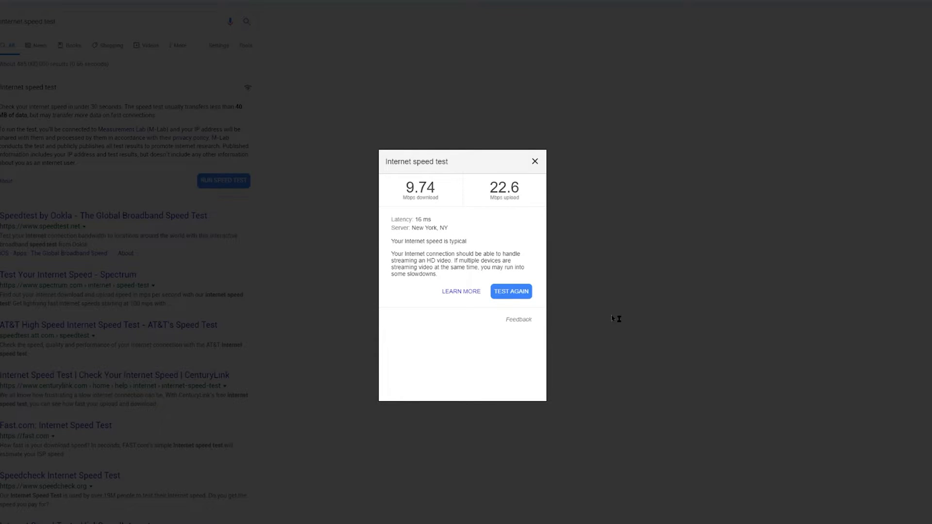
mouse_move(665, 284)
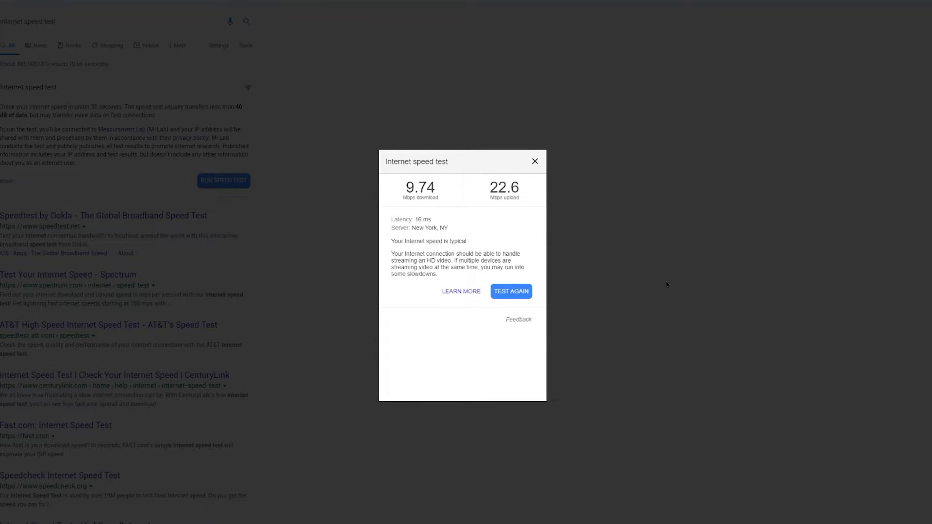
mouse_move(515, 227)
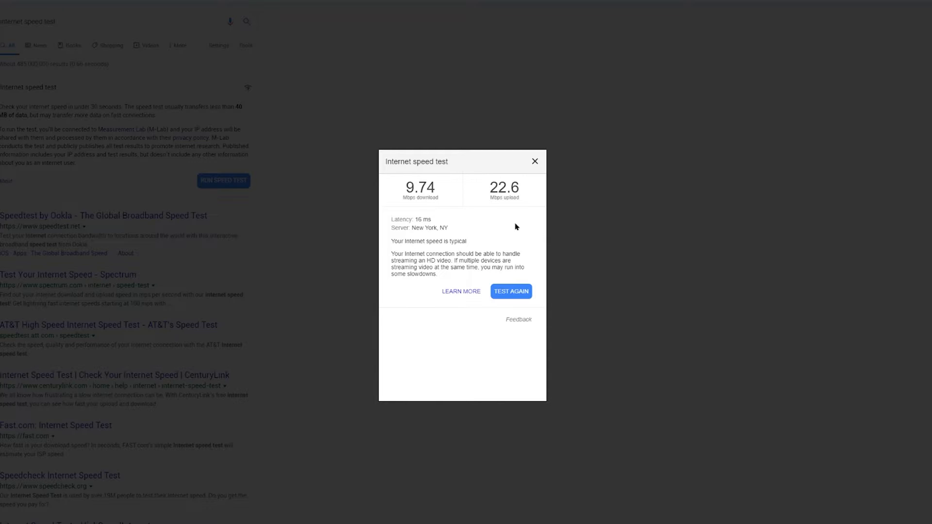
mouse_move(679, 124)
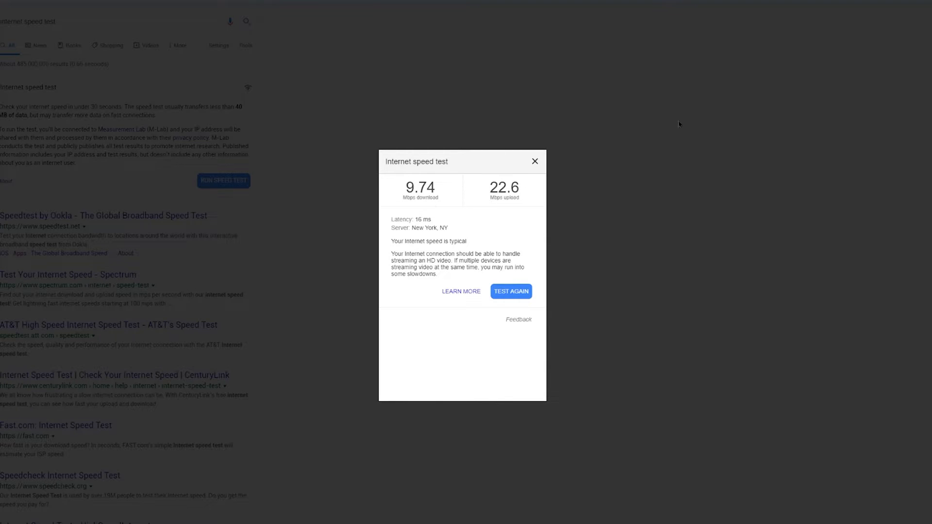
mouse_move(605, 230)
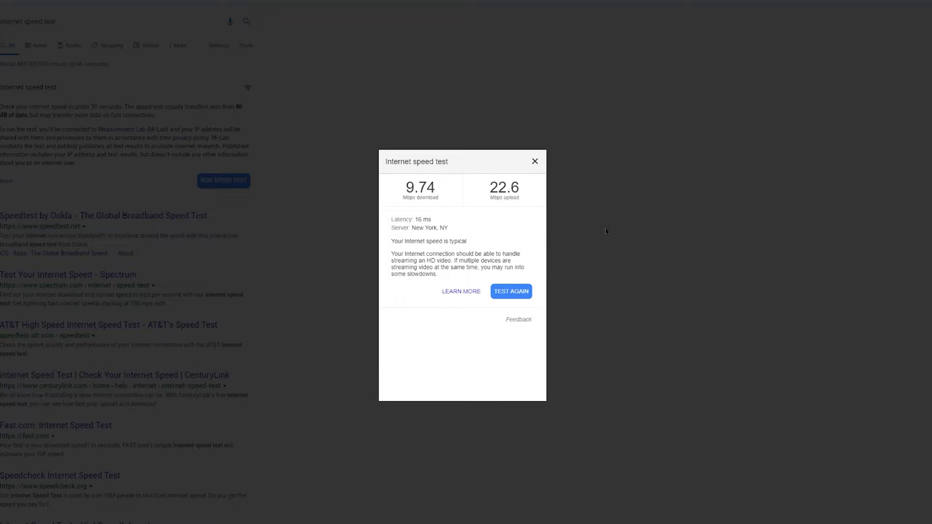
text(netgea)
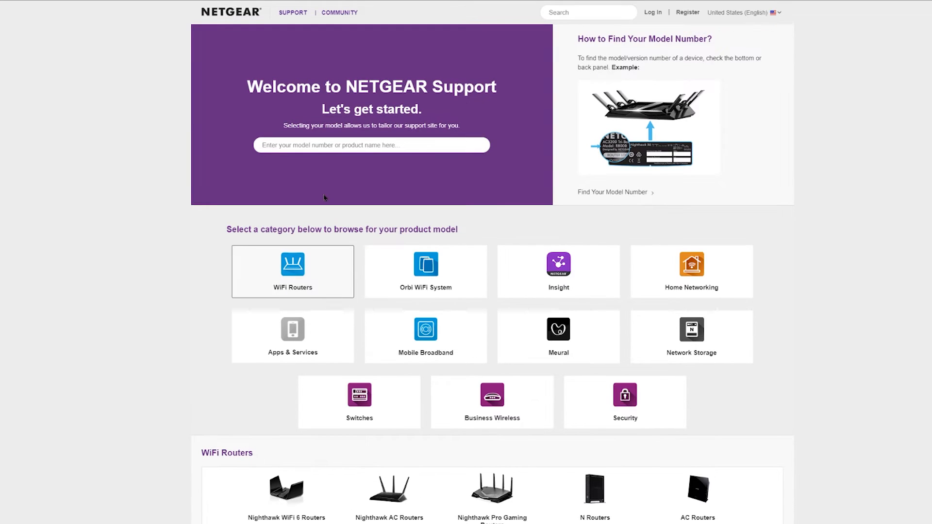
mouse_move(885, 215)
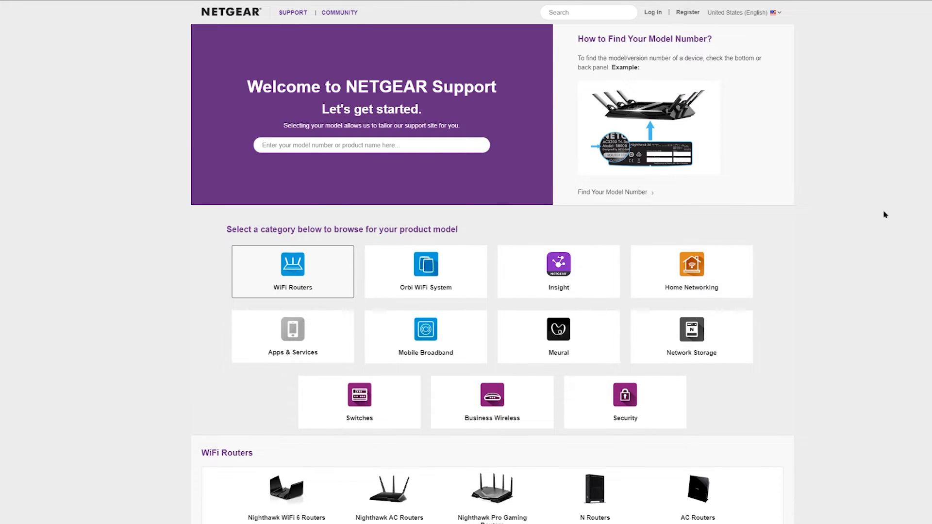
Search NETGEAR Support for 'ac1900' and open the A7000 adapter's product page
scroll(down, 3)
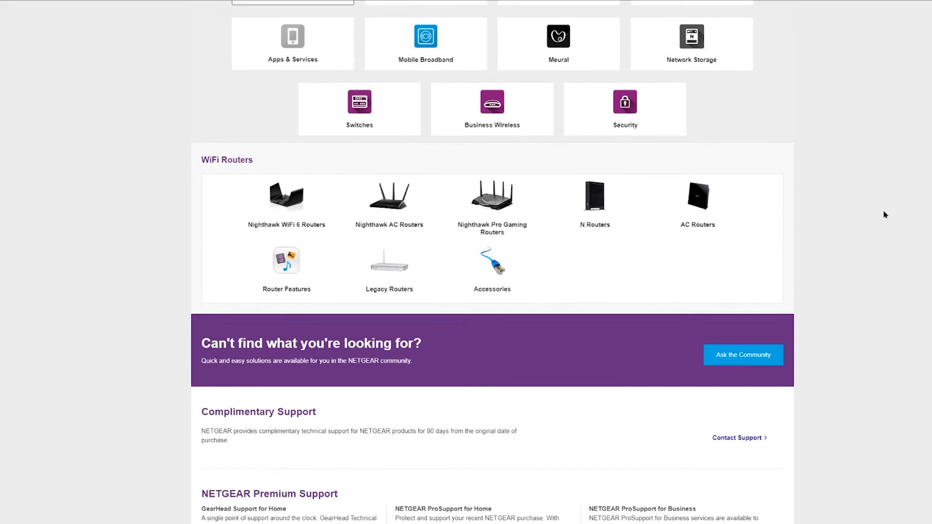
scroll(down, 3)
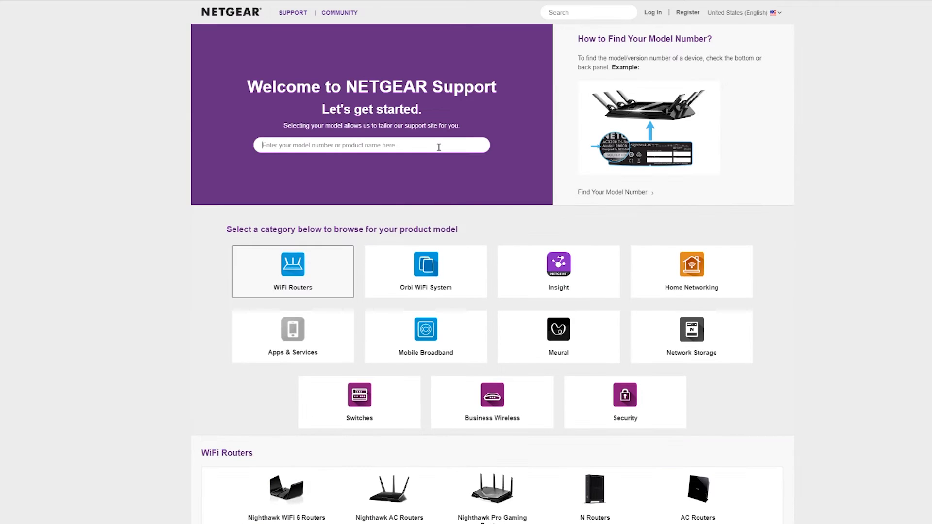
text(ac1900)
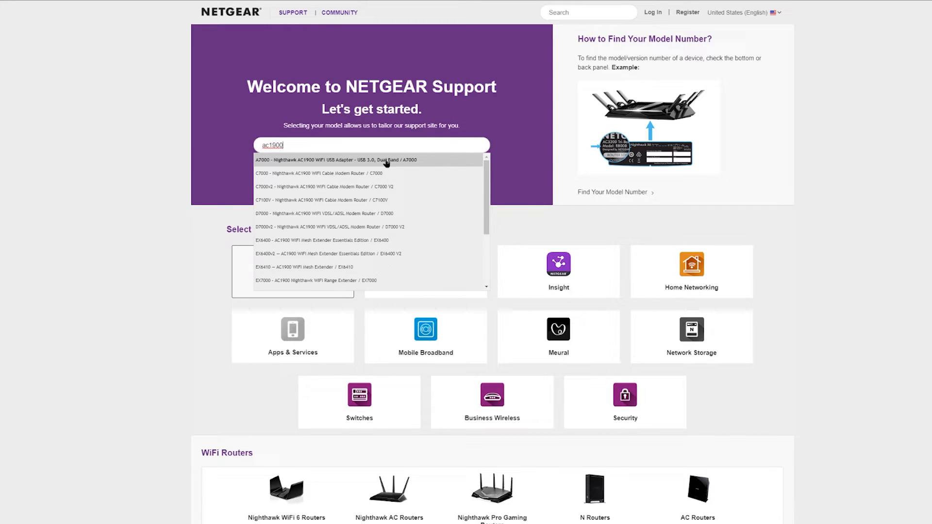
click(329, 160)
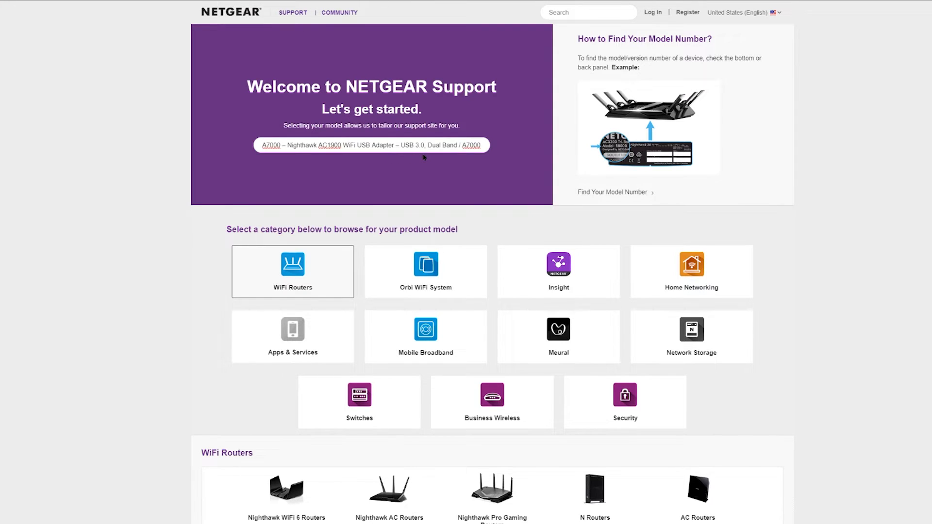
click(270, 146)
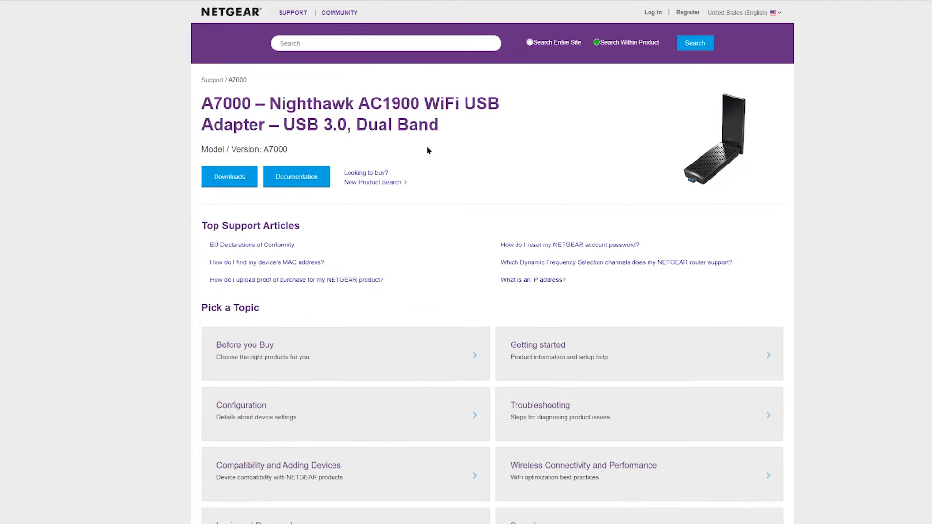
Expand A7000 Software Version 1.0.0.15 for Windows and download it
scroll(down, 3)
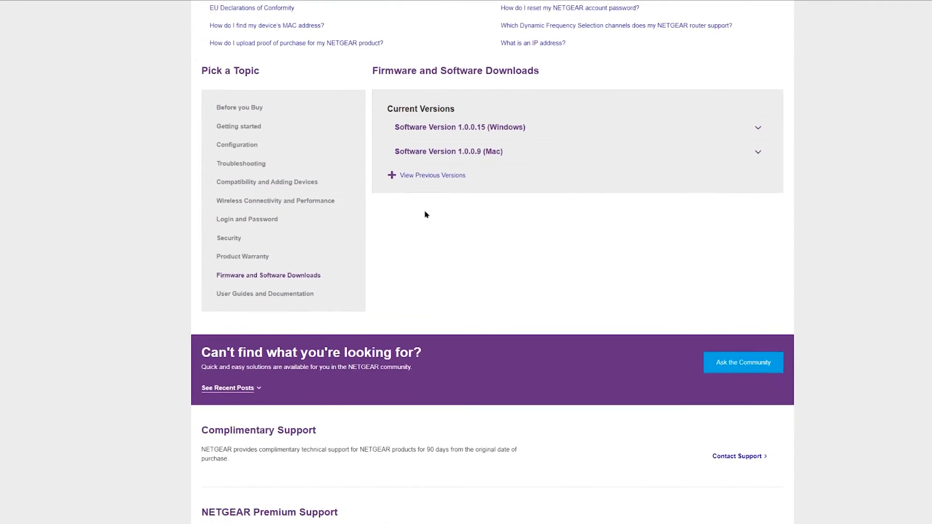
click(459, 127)
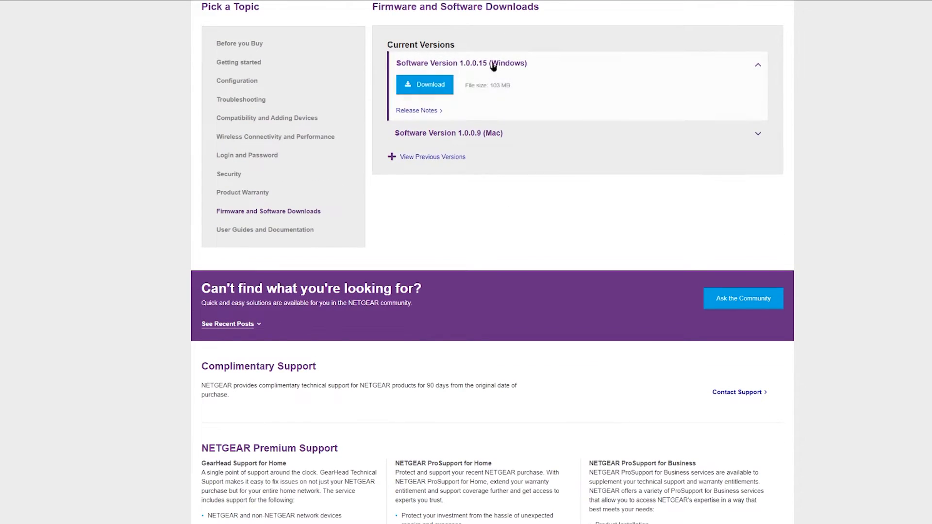
click(424, 85)
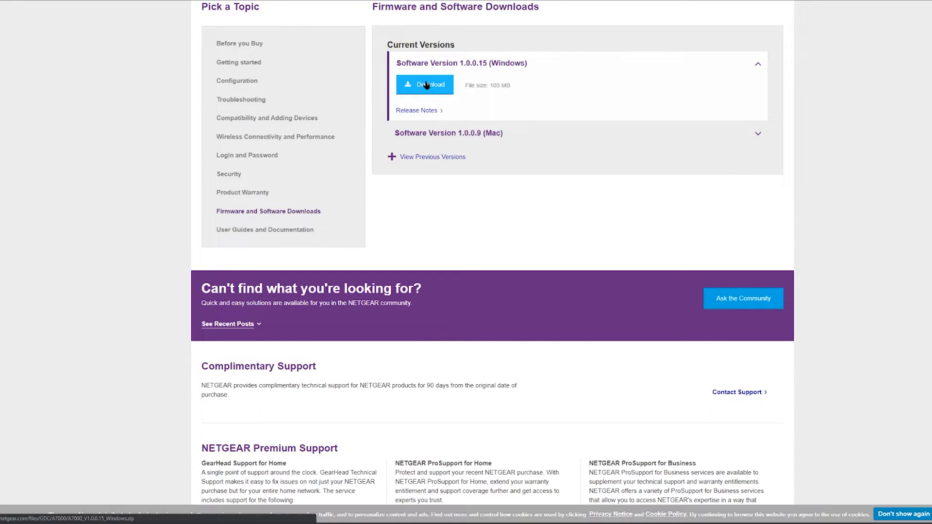
click(424, 84)
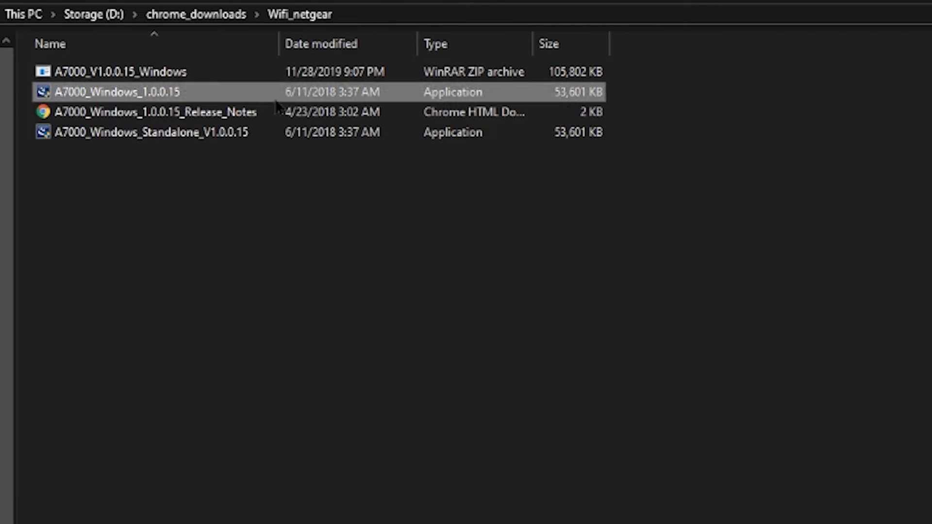
Run A7000_Windows_1.0.0.15 from the Wifi_netgear folder to start the InstallShield wizard
double_click(119, 91)
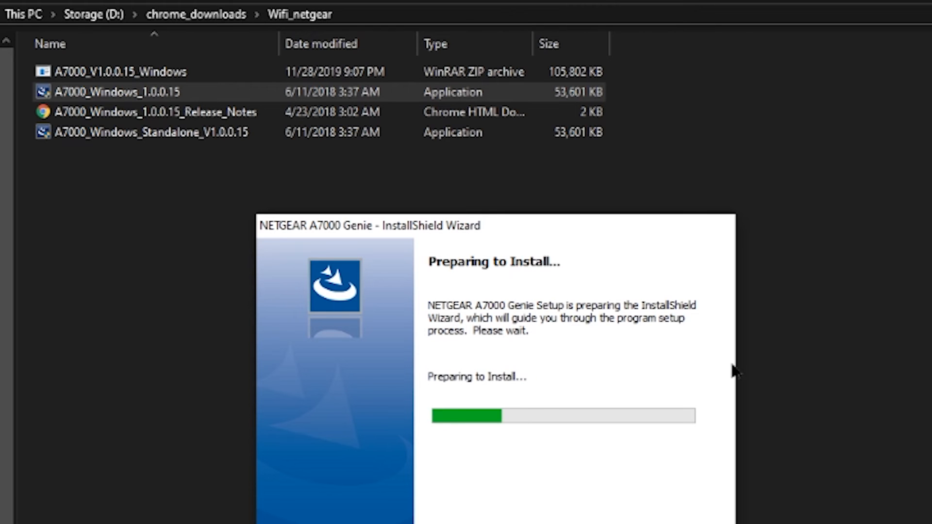
mouse_move(927, 322)
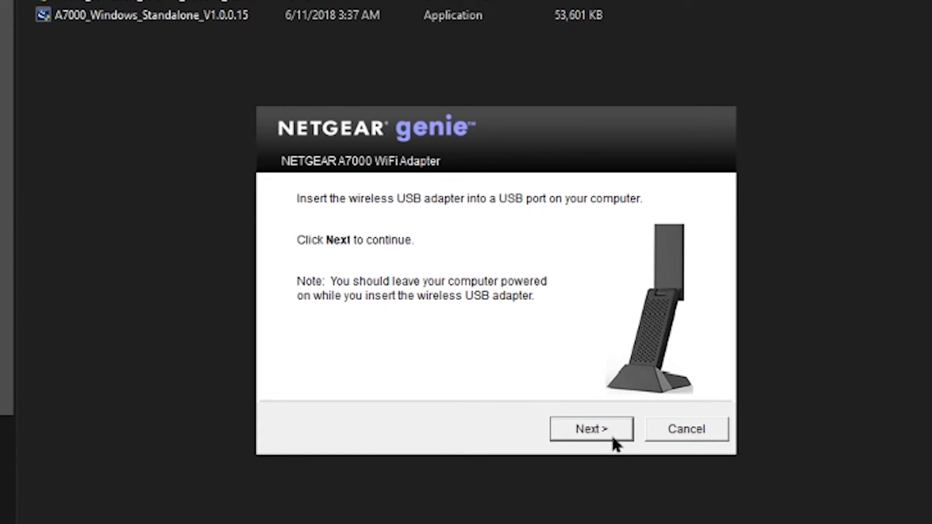
Continue past the insert-adapter screen and submit the network security key
click(591, 429)
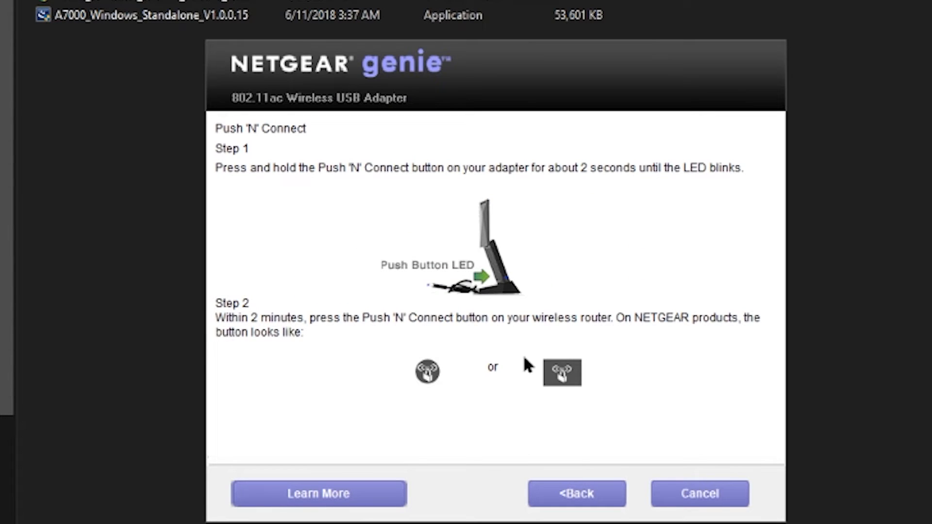
mouse_move(502, 357)
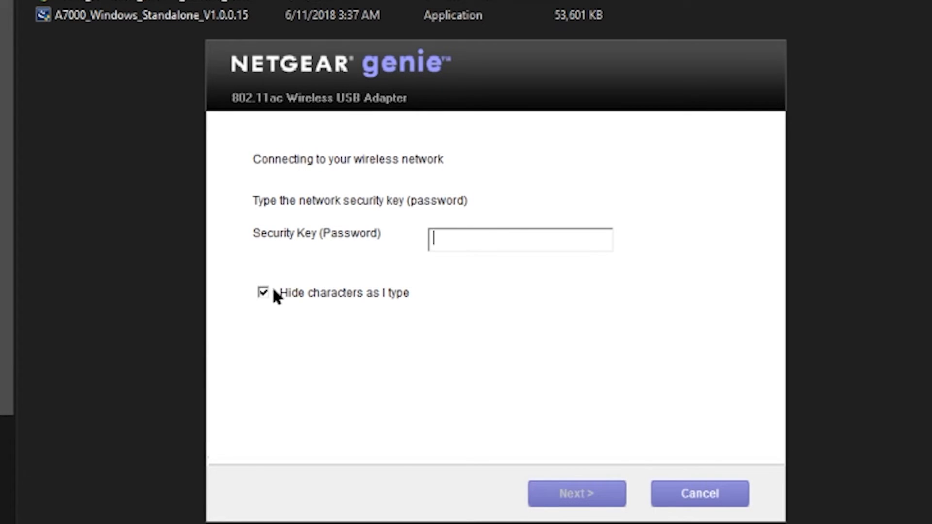
mouse_move(376, 266)
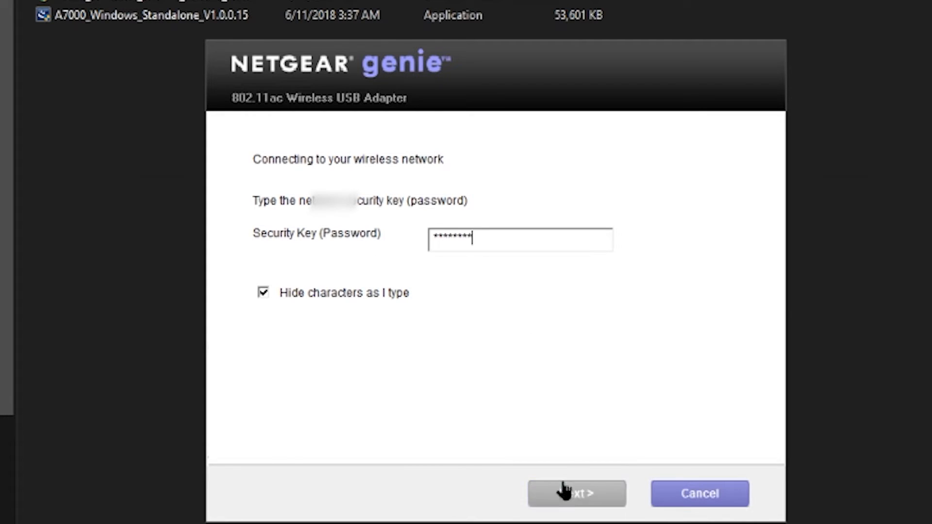
click(576, 493)
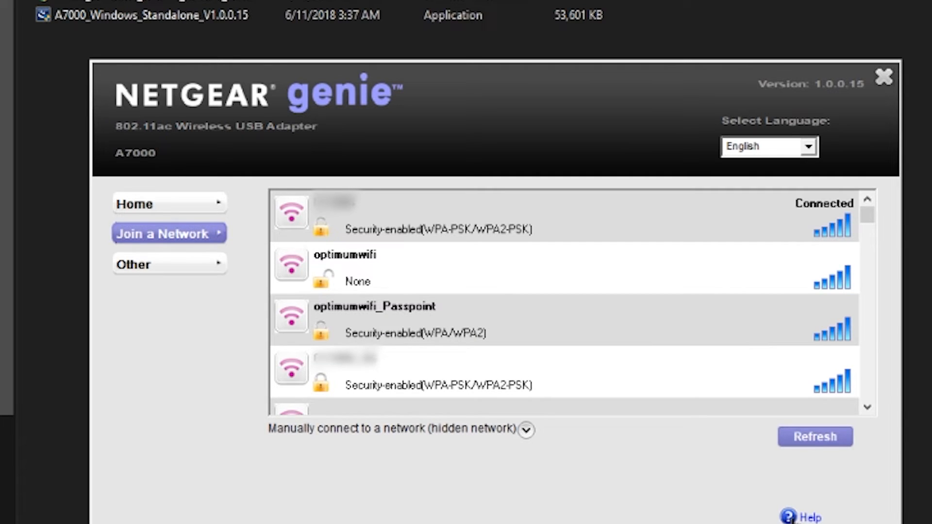
mouse_move(680, 340)
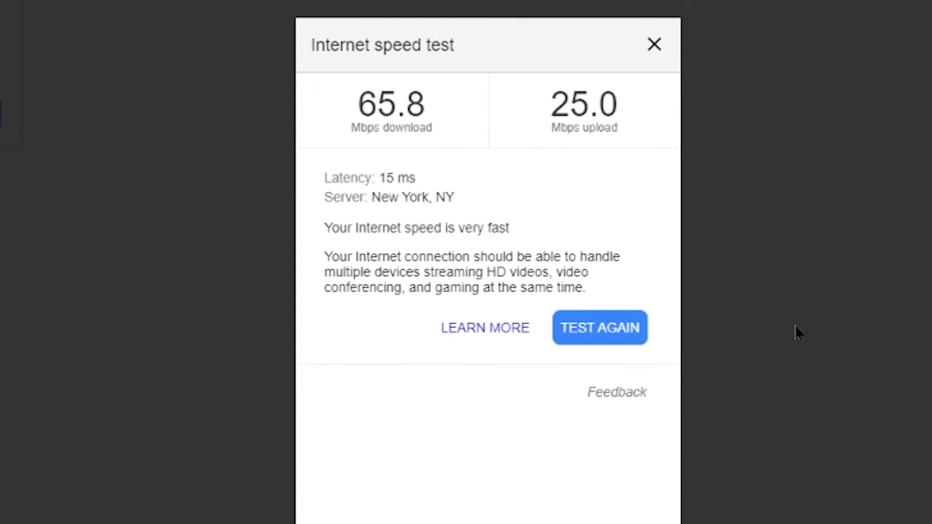
mouse_move(345, 149)
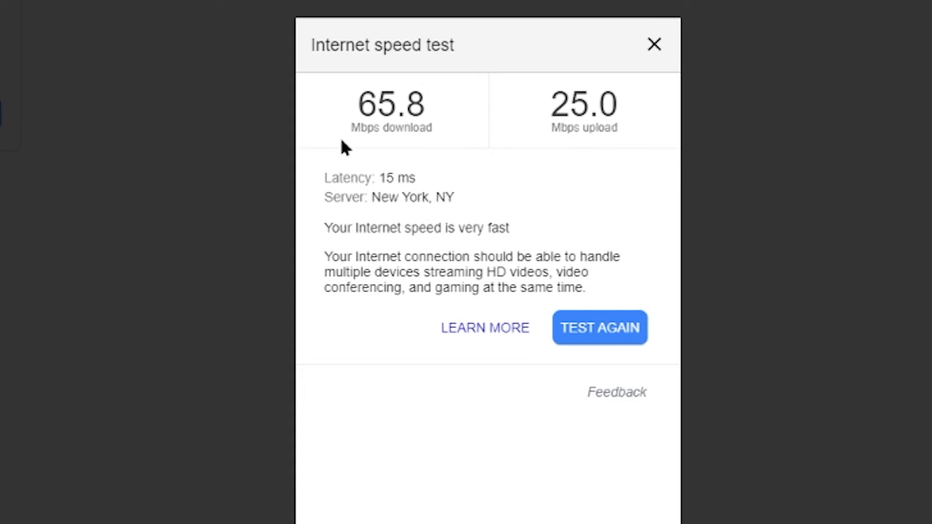
mouse_move(654, 130)
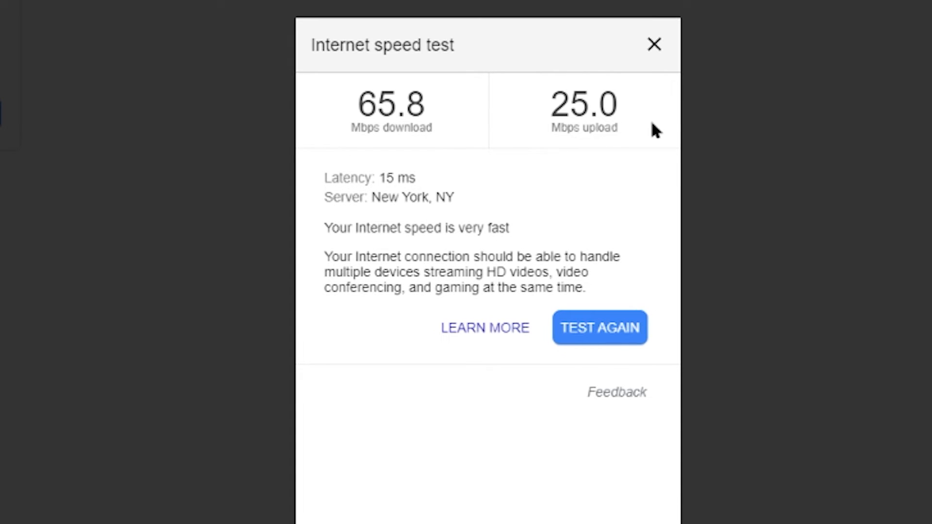
mouse_move(286, 149)
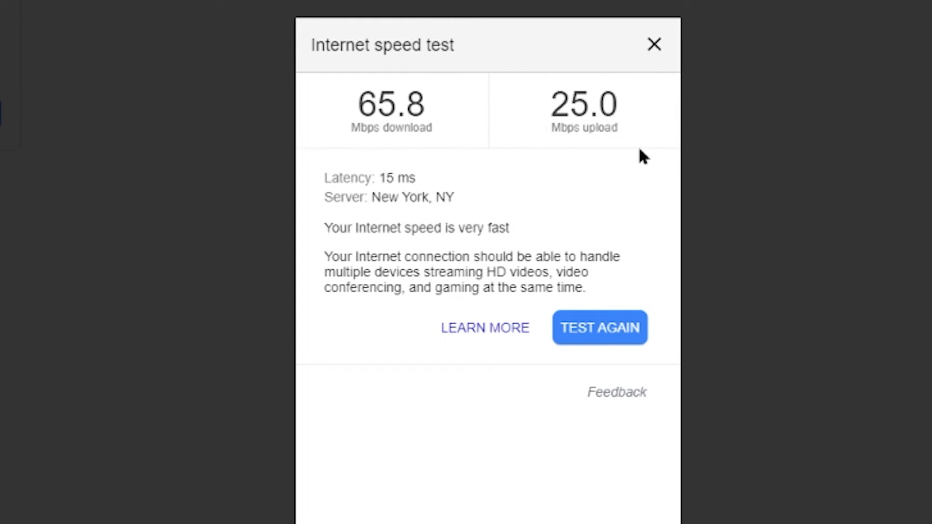
mouse_move(460, 21)
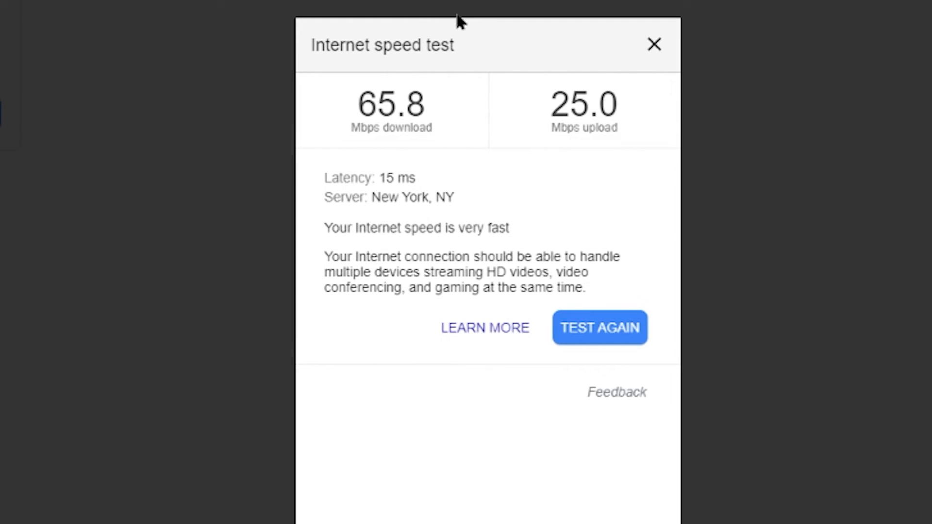
After reviewing the 65.8/25.0 Mbps result, return to NETGEAR genie's network list
click(654, 45)
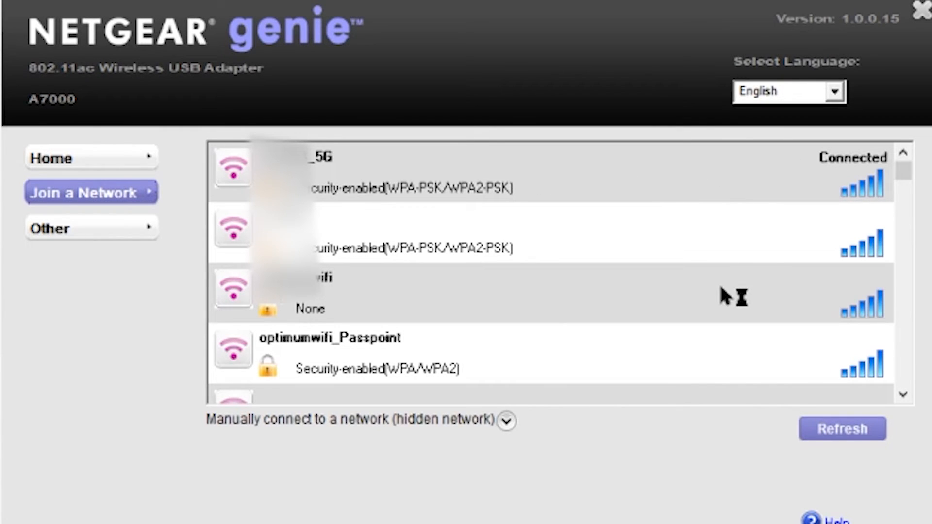
mouse_move(559, 181)
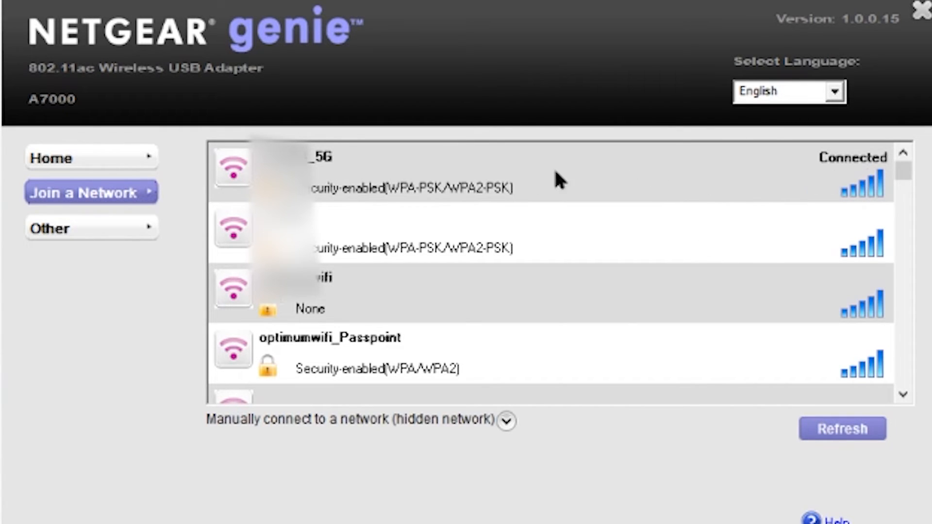